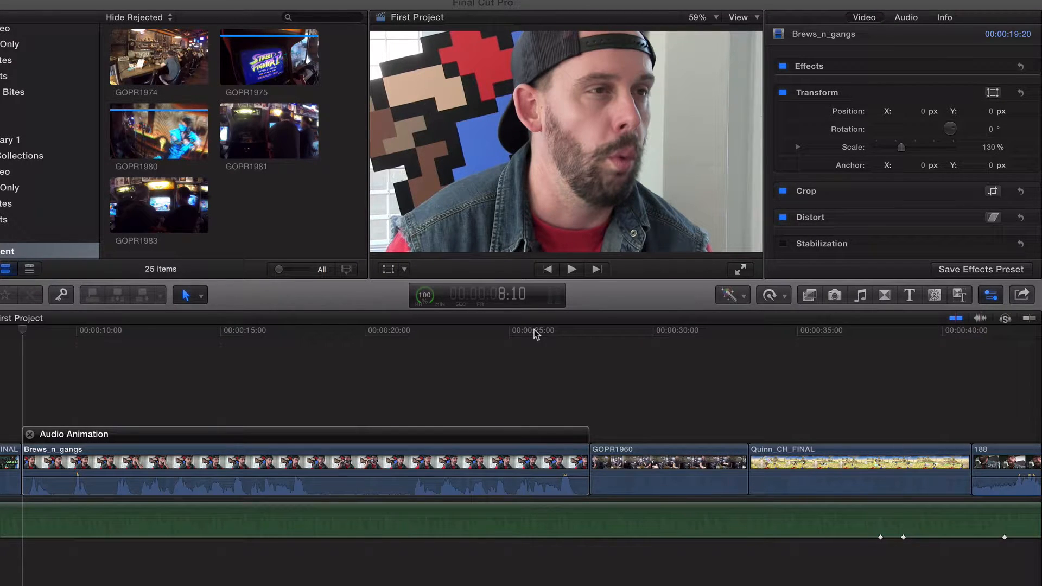
pyautogui.moveTo(432, 346)
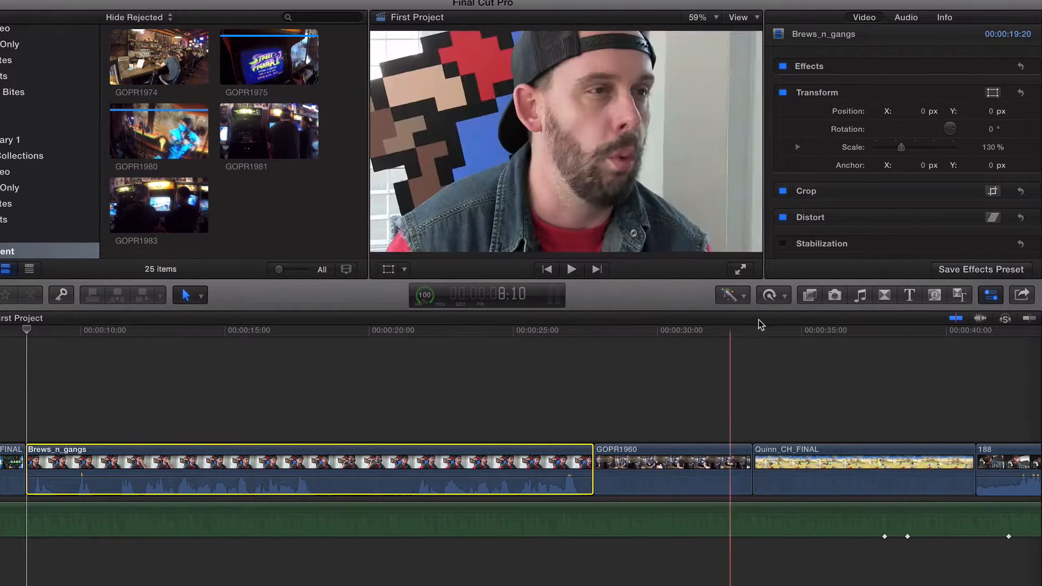
pyautogui.moveTo(771, 295)
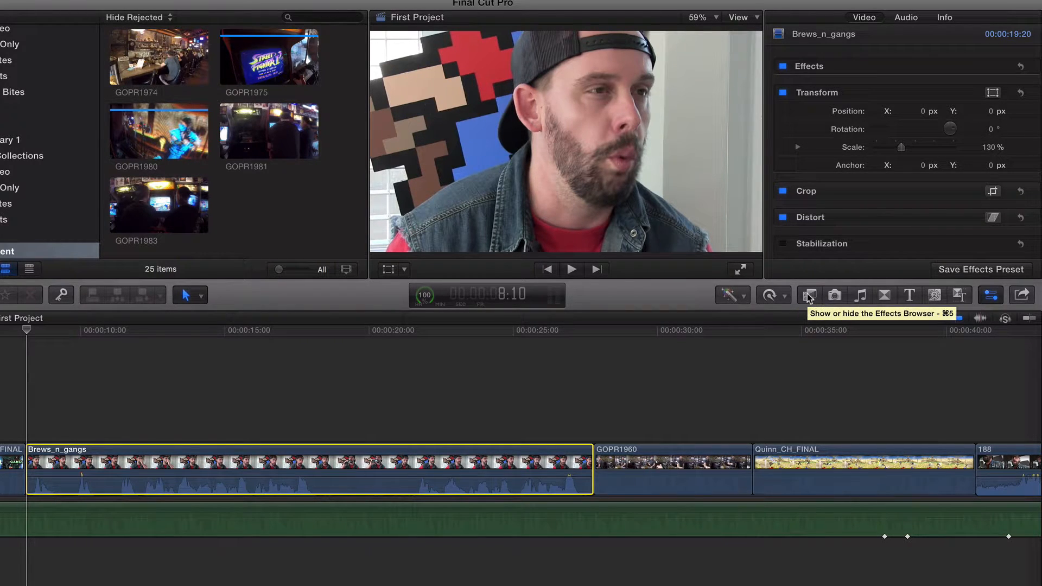
# Show the Voice category of audio effects in the Effects browser
pyautogui.click(807, 295)
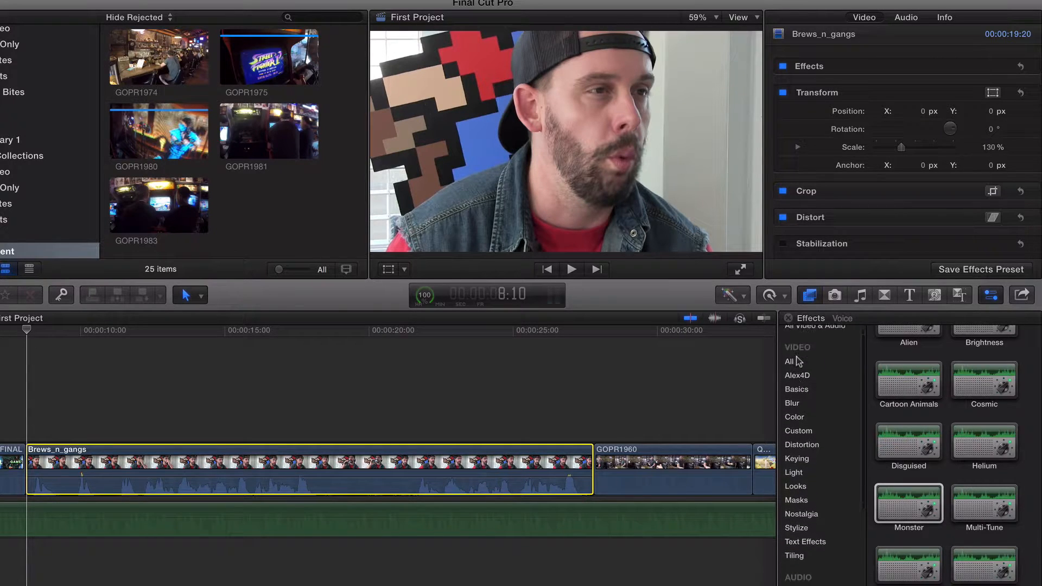
pyautogui.scroll(-3)
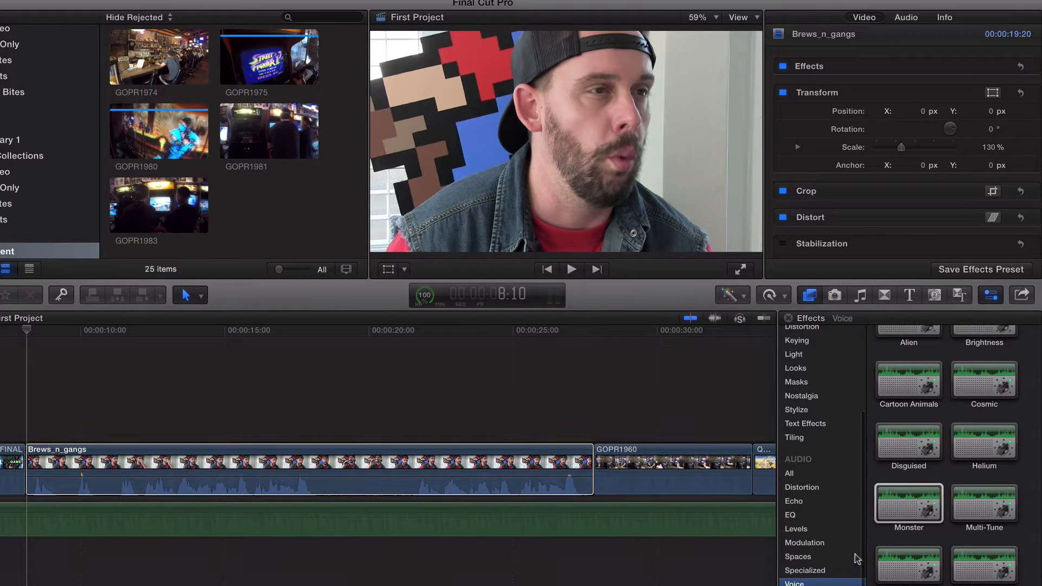
pyautogui.click(908, 503)
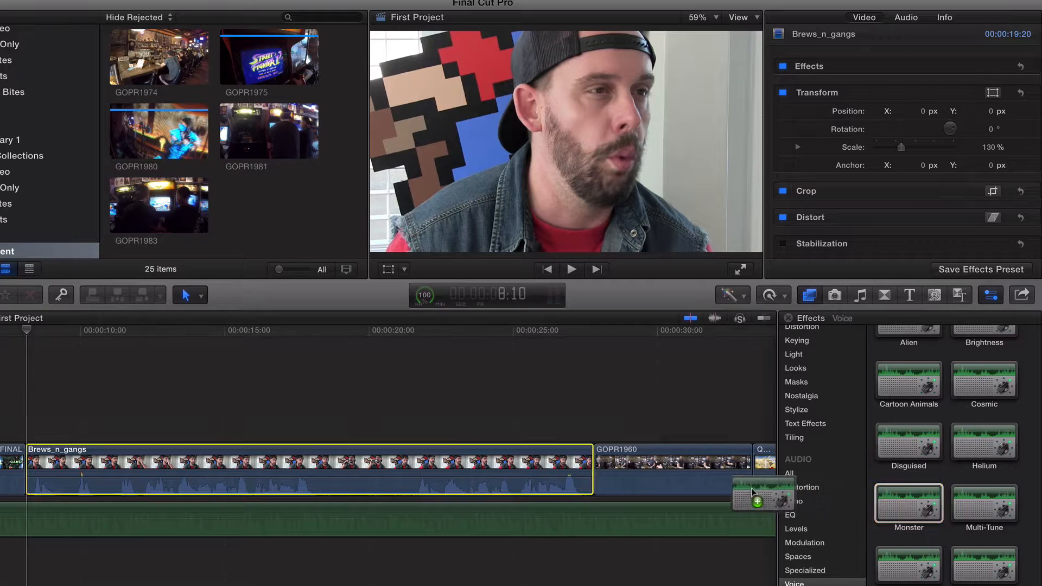
# Drop the Monster effect onto Brews_n_gangs, play it back, and return the playhead to the clip start
pyautogui.moveTo(758, 495); pyautogui.dragTo(395, 469)
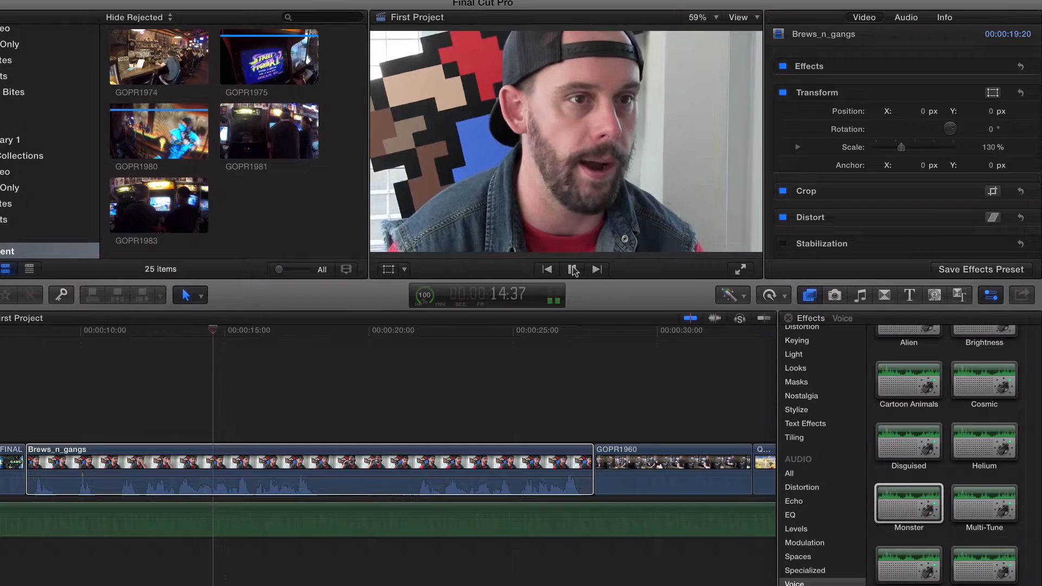
pyautogui.click(574, 269)
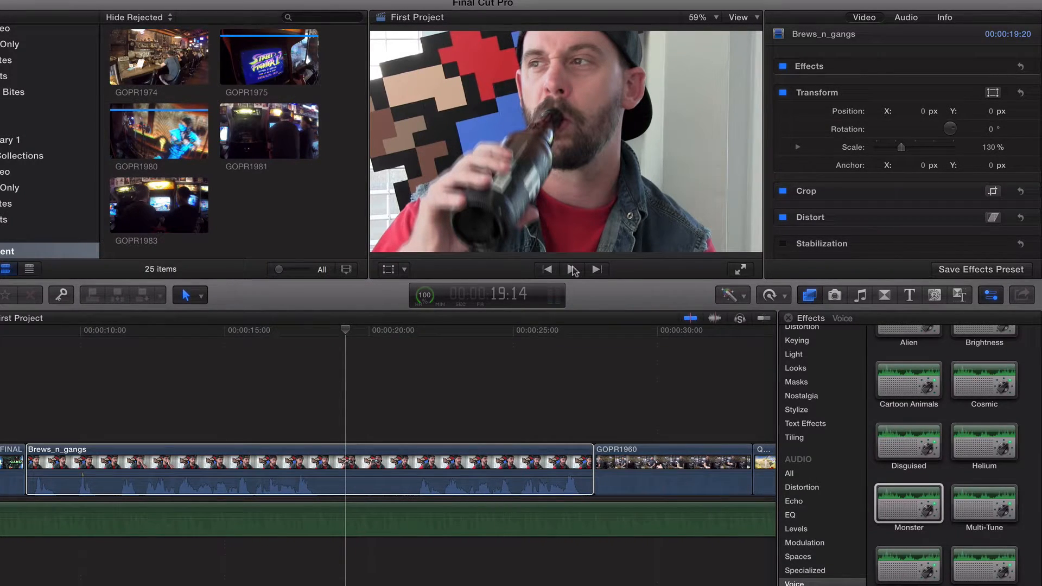
pyautogui.click(306, 465)
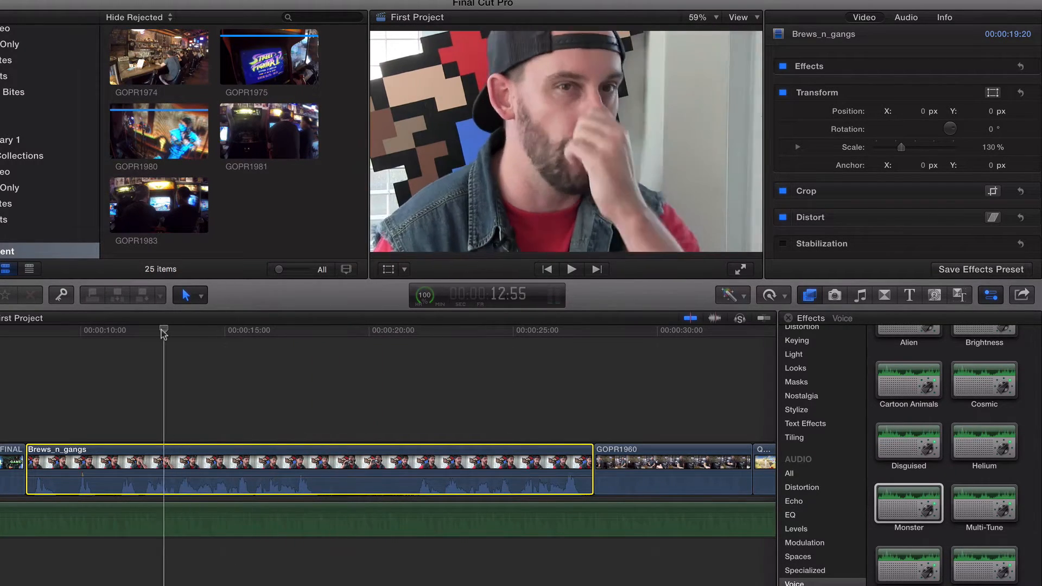
pyautogui.moveTo(162, 331); pyautogui.dragTo(26, 331)
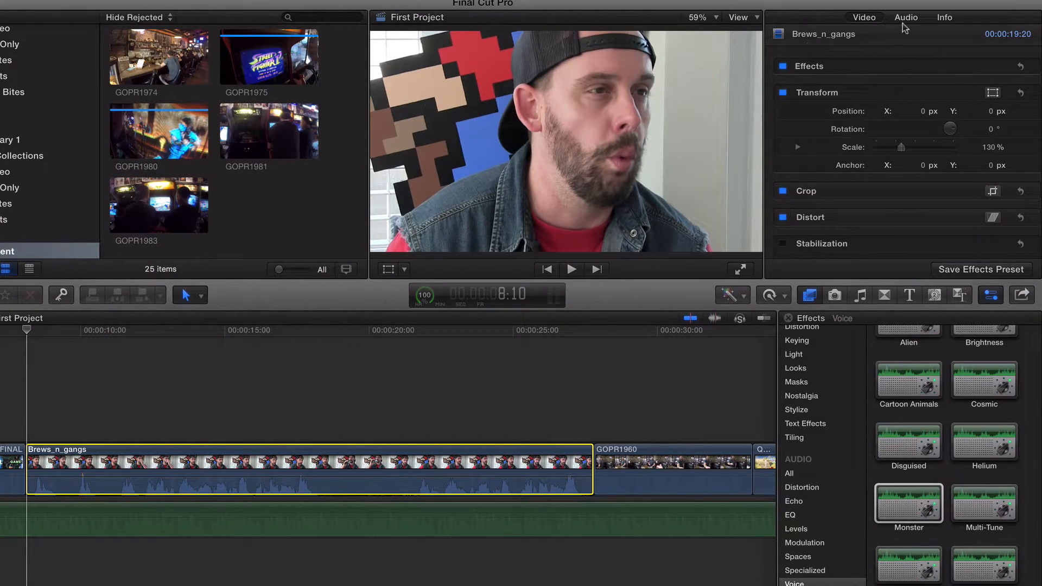
# In the Audio inspector, lower Monster Amount from 50 to 0 and keyframe it at the clip start
pyautogui.click(906, 18)
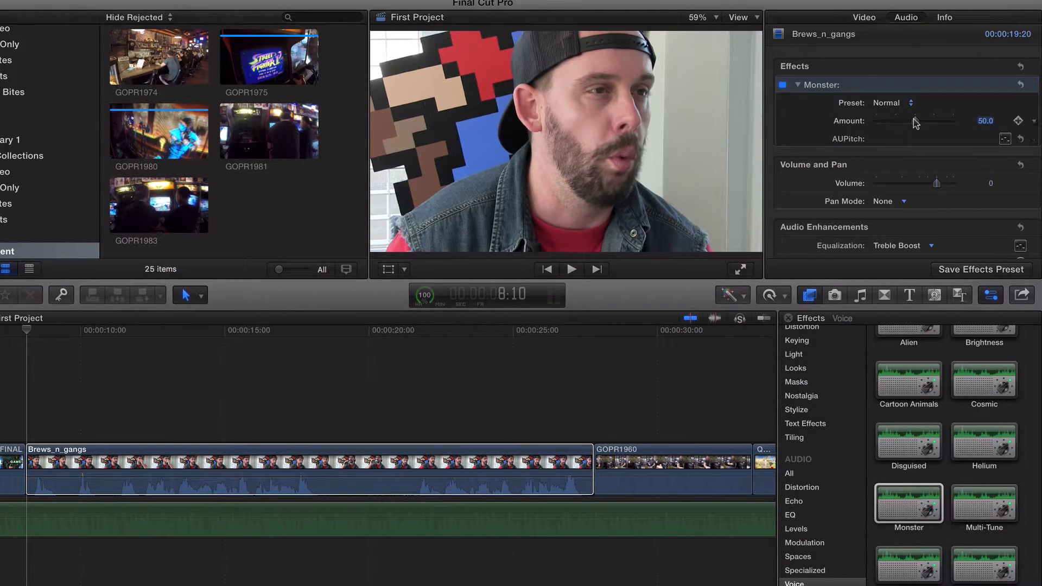
pyautogui.moveTo(914, 120); pyautogui.dragTo(876, 121)
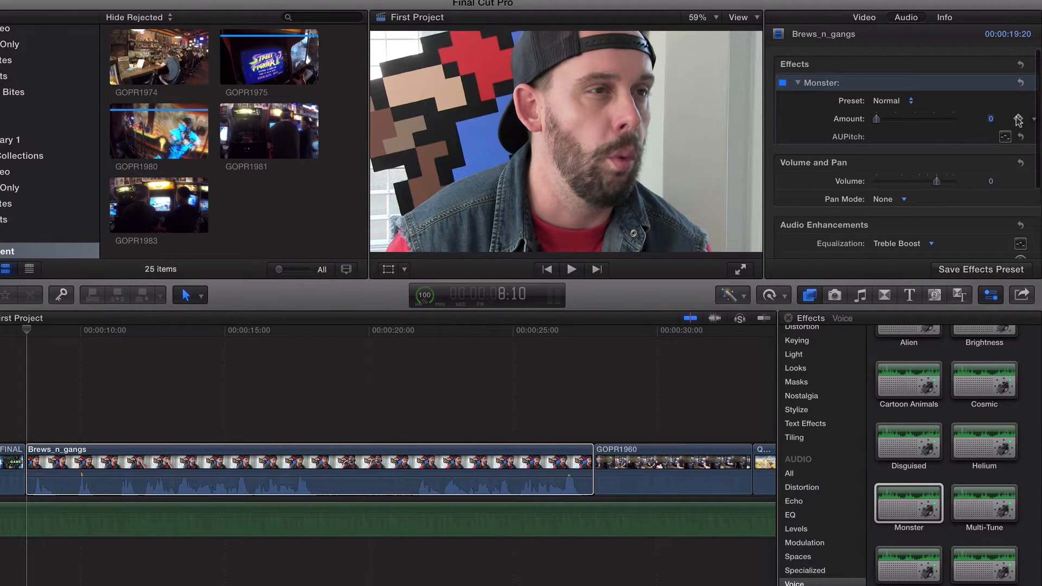
pyautogui.click(314, 429)
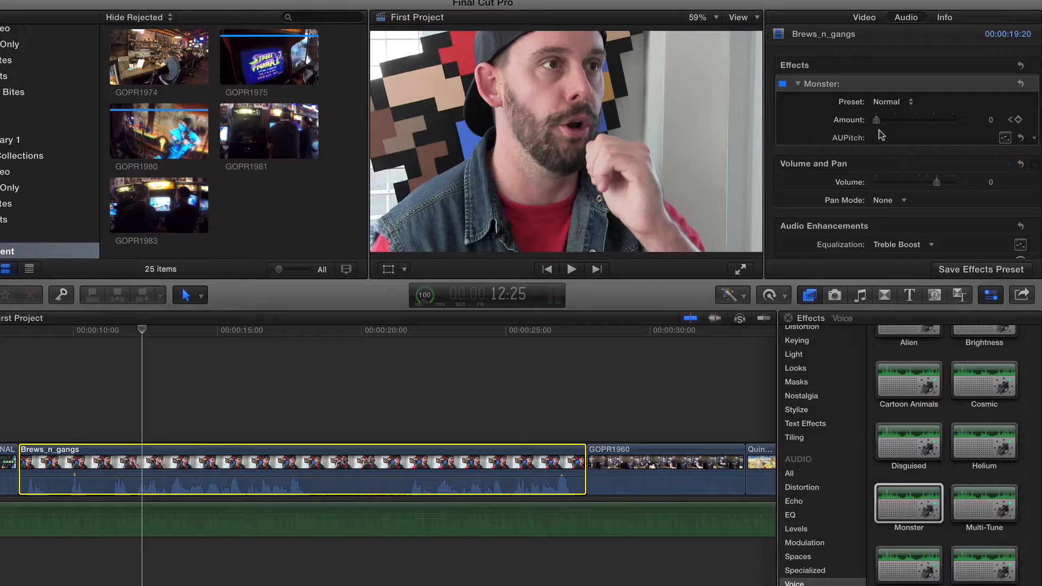
# Raise the Monster Amount to about 50 a few seconds in, creating a second keyframe
pyautogui.moveTo(877, 119); pyautogui.dragTo(895, 119)
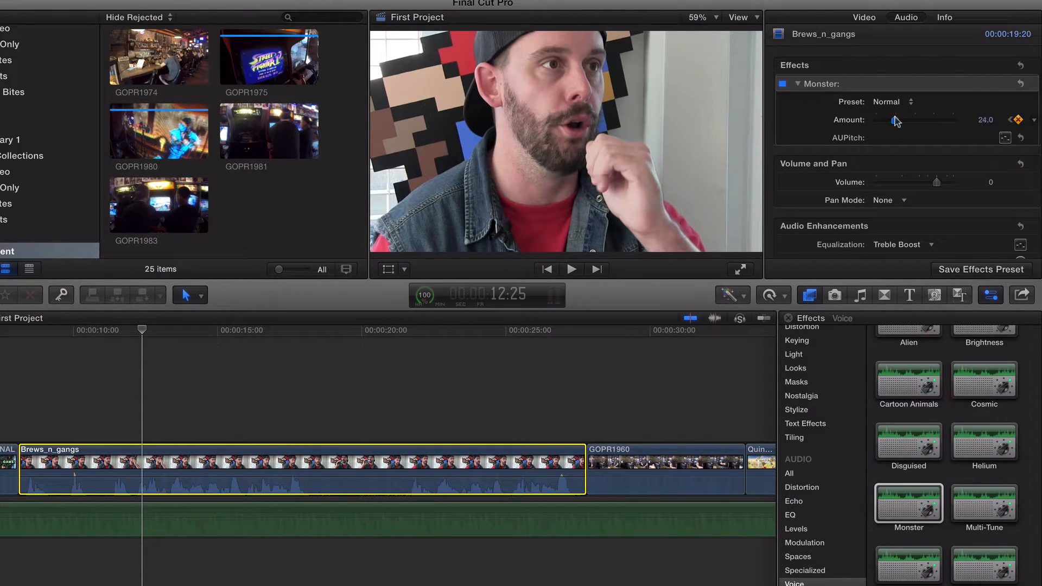
pyautogui.moveTo(897, 121); pyautogui.dragTo(916, 120)
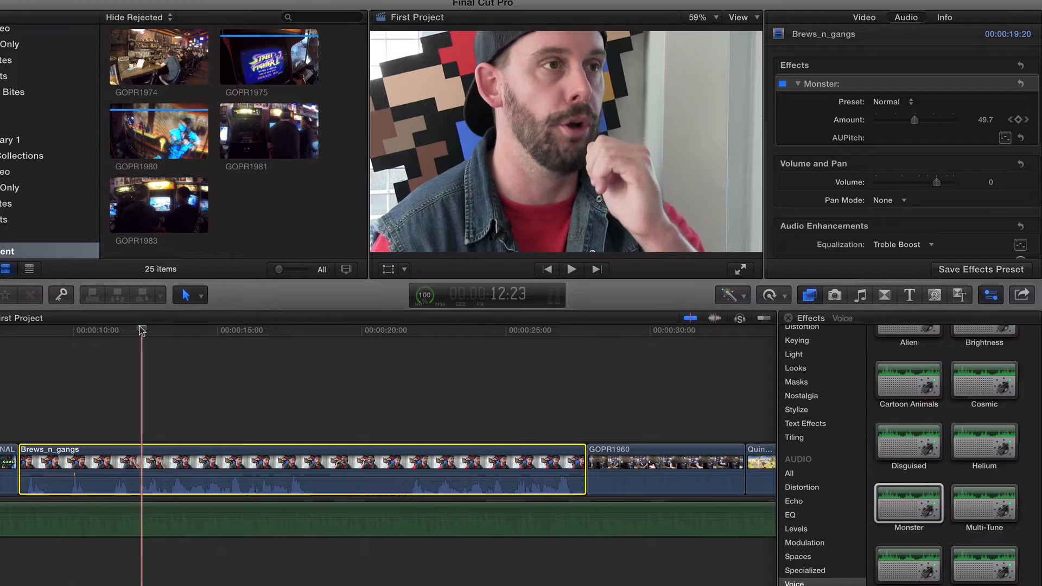
pyautogui.click(395, 330)
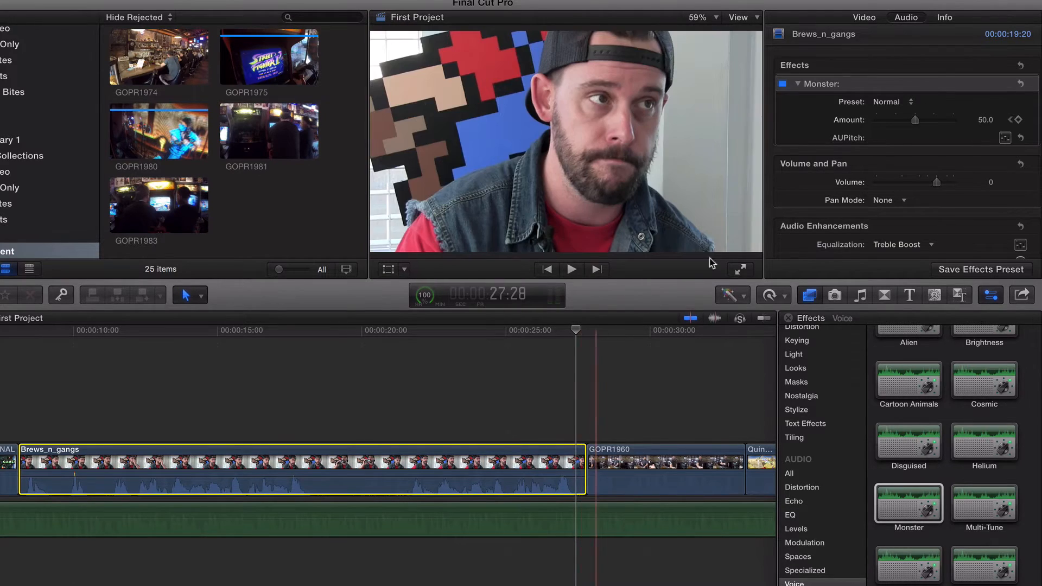
# Near the clip's end, bring the Monster Amount back down toward 0, adding a third keyframe
pyautogui.moveTo(916, 119); pyautogui.dragTo(910, 121)
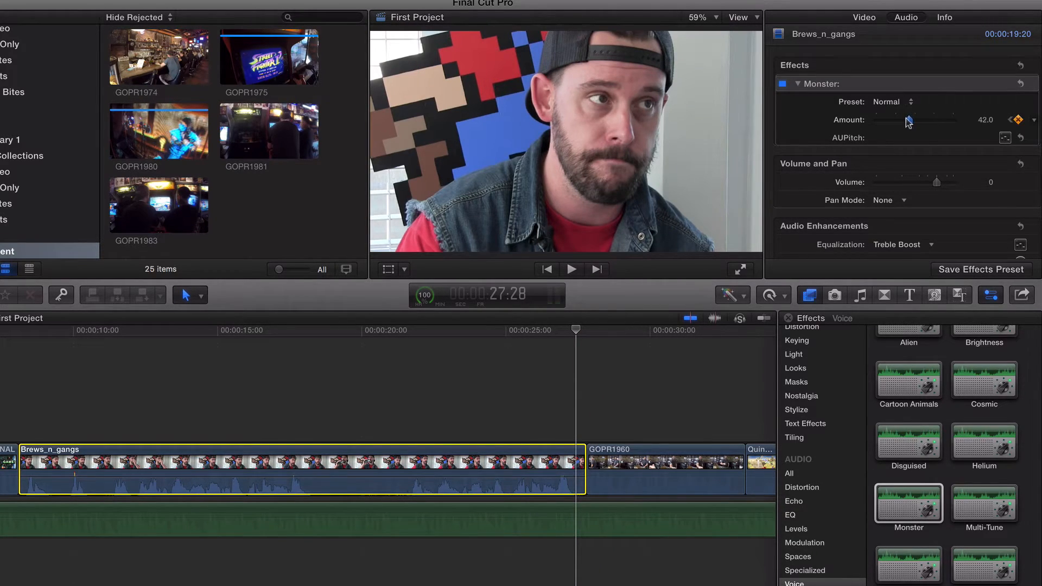
pyautogui.moveTo(910, 119); pyautogui.dragTo(876, 120)
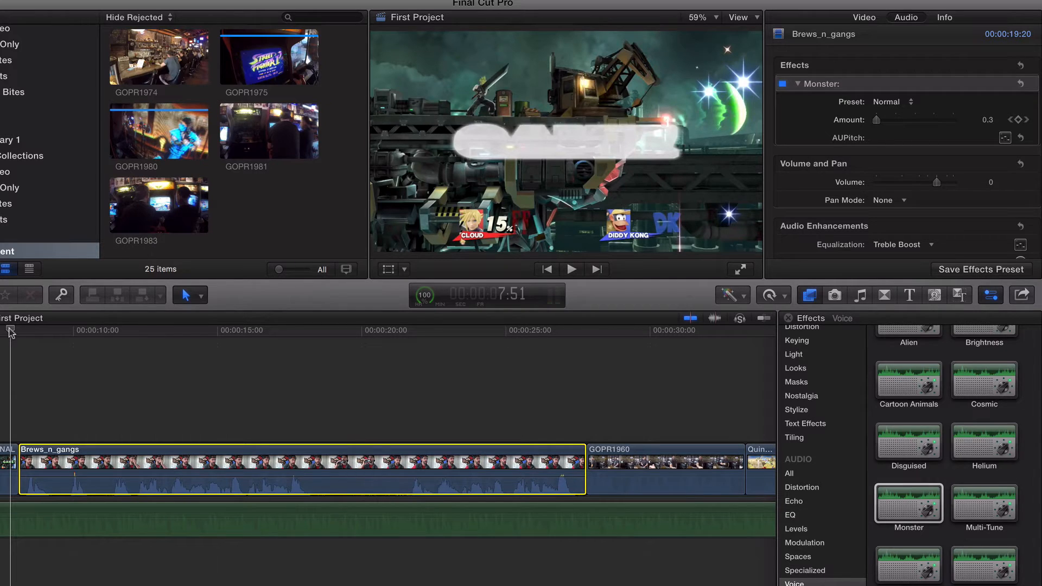
pyautogui.moveTo(154, 256)
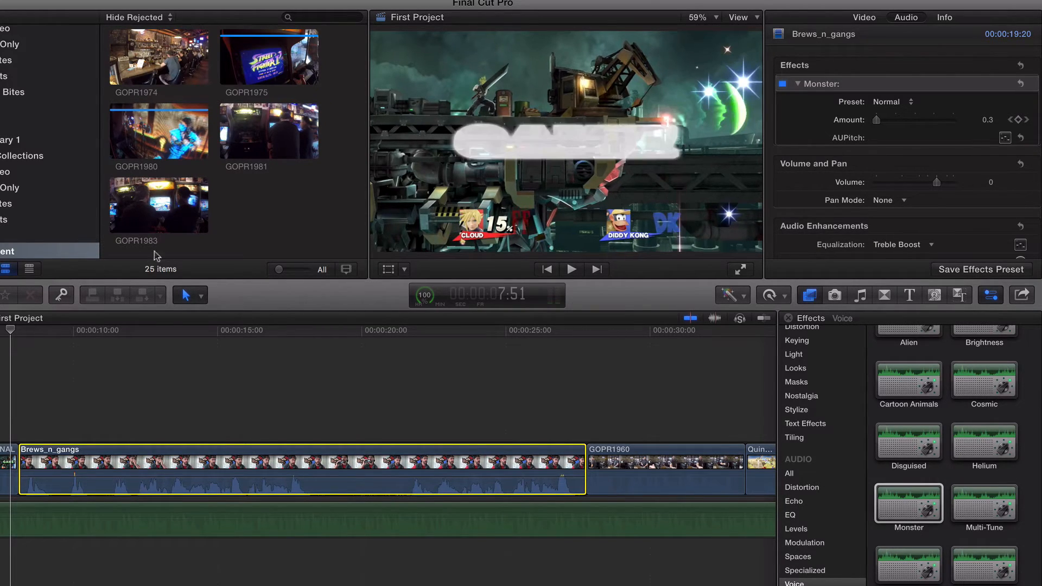